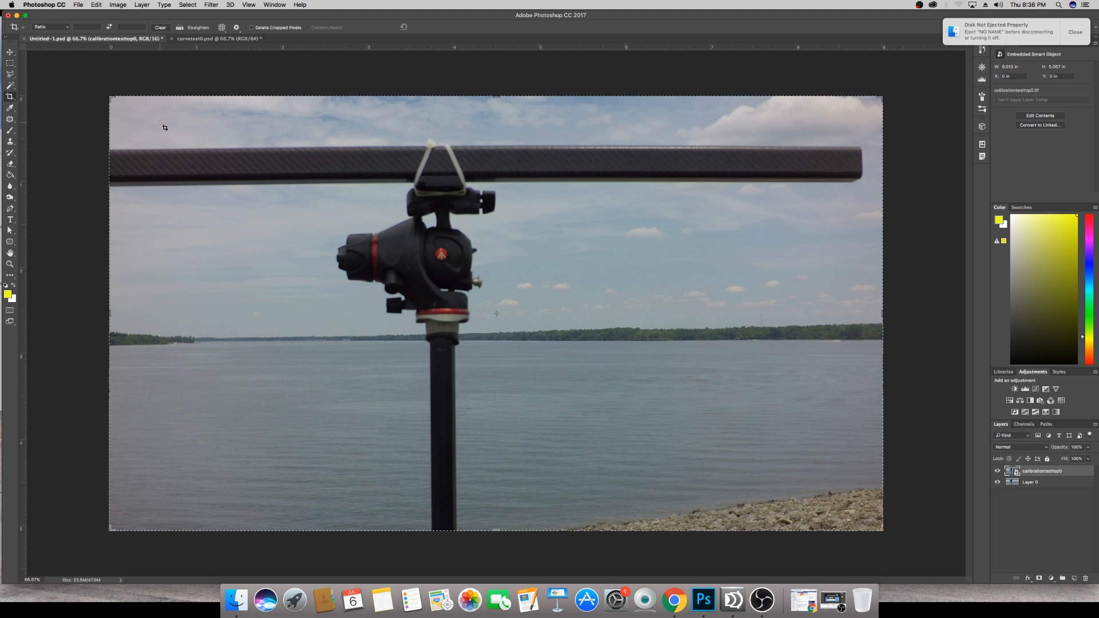
mouse_move(172, 122)
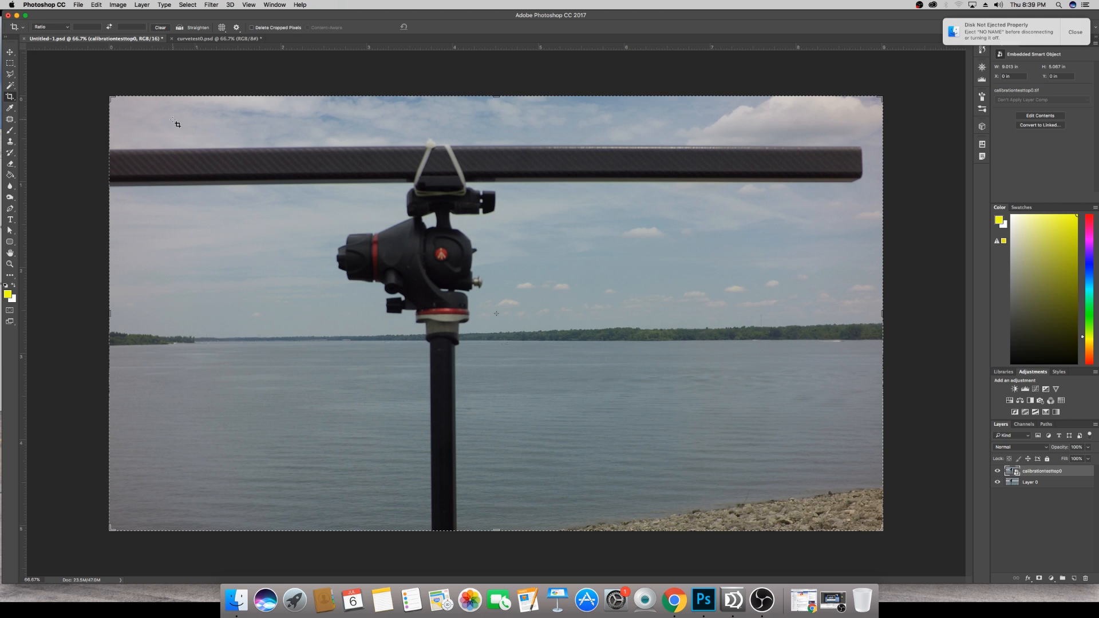
mouse_move(163, 135)
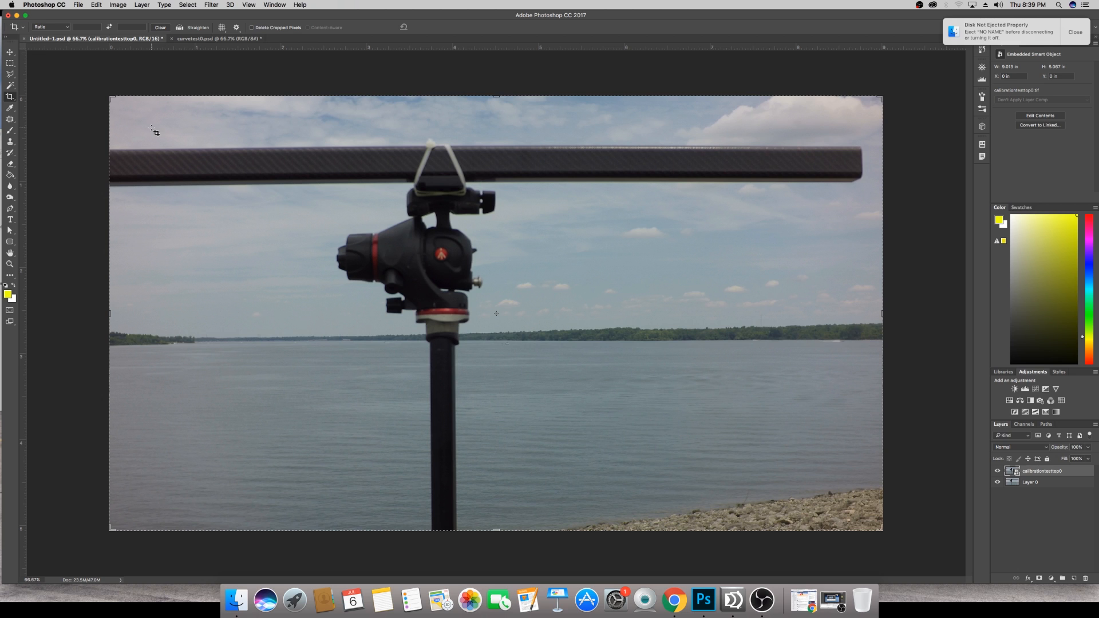
Step: Drop a horizontal guide along the carbon rod's top edge in the lake-and-tripod photo
key(volumeup)
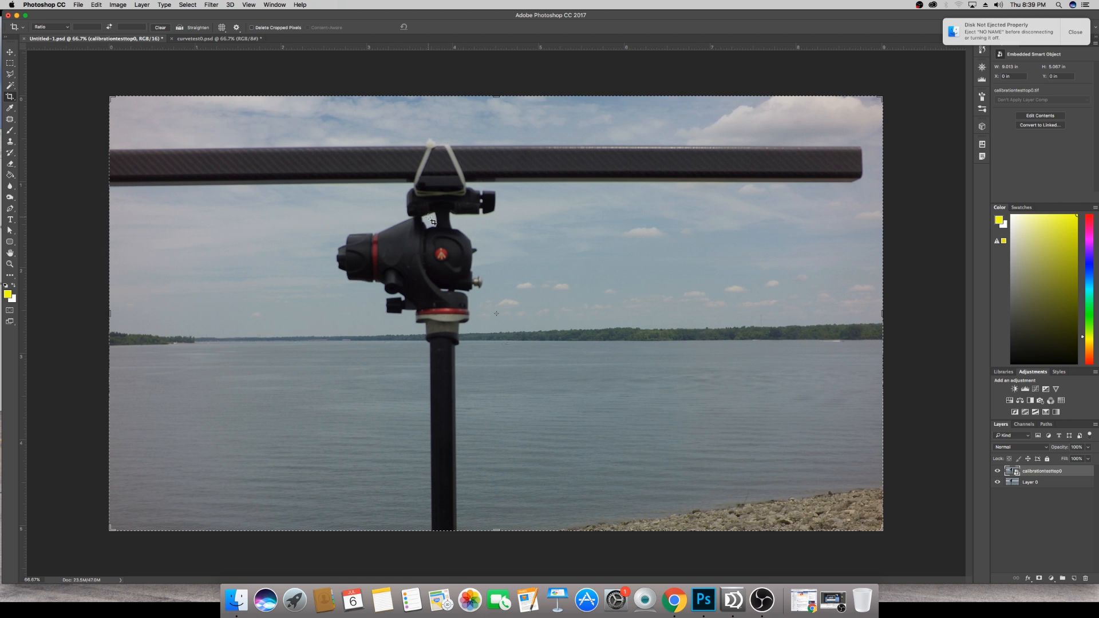
mouse_move(731, 238)
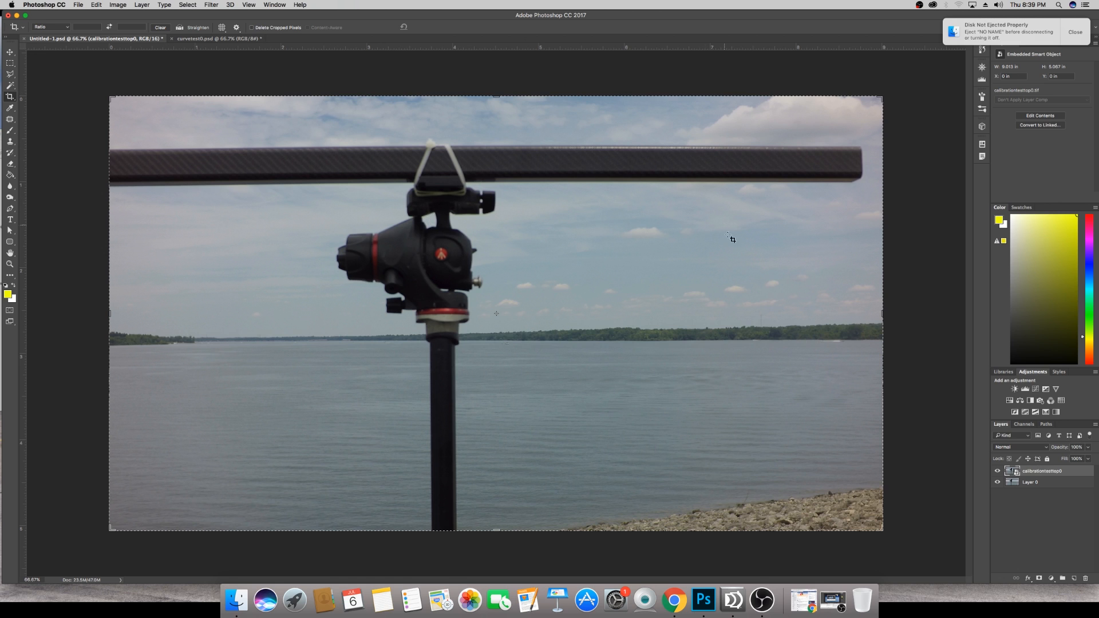
mouse_move(464, 175)
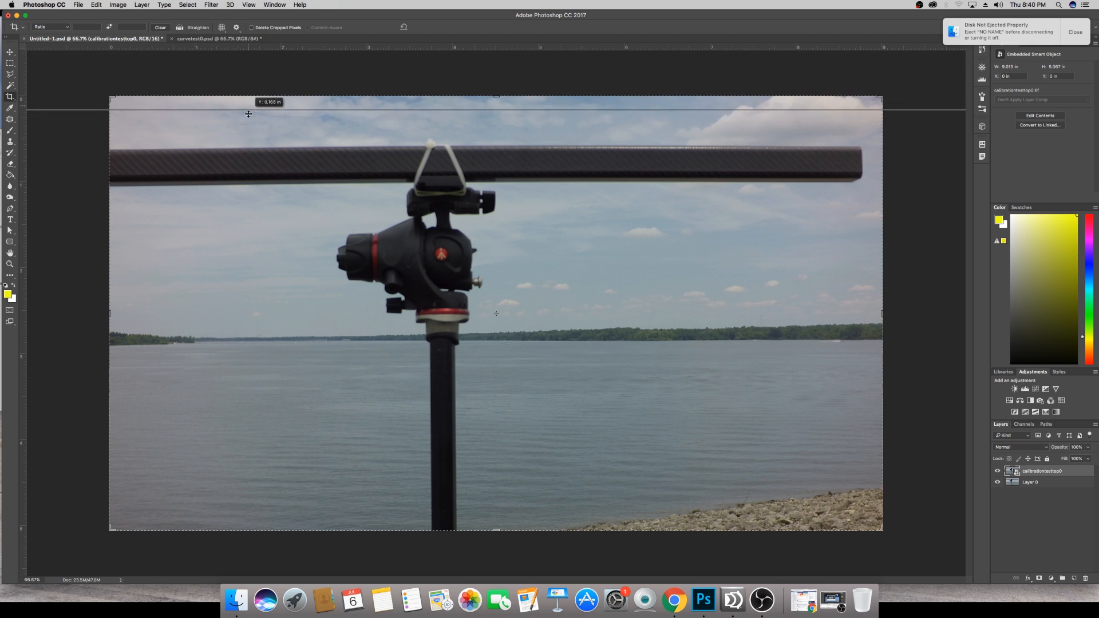
drag(247, 111, 246, 149)
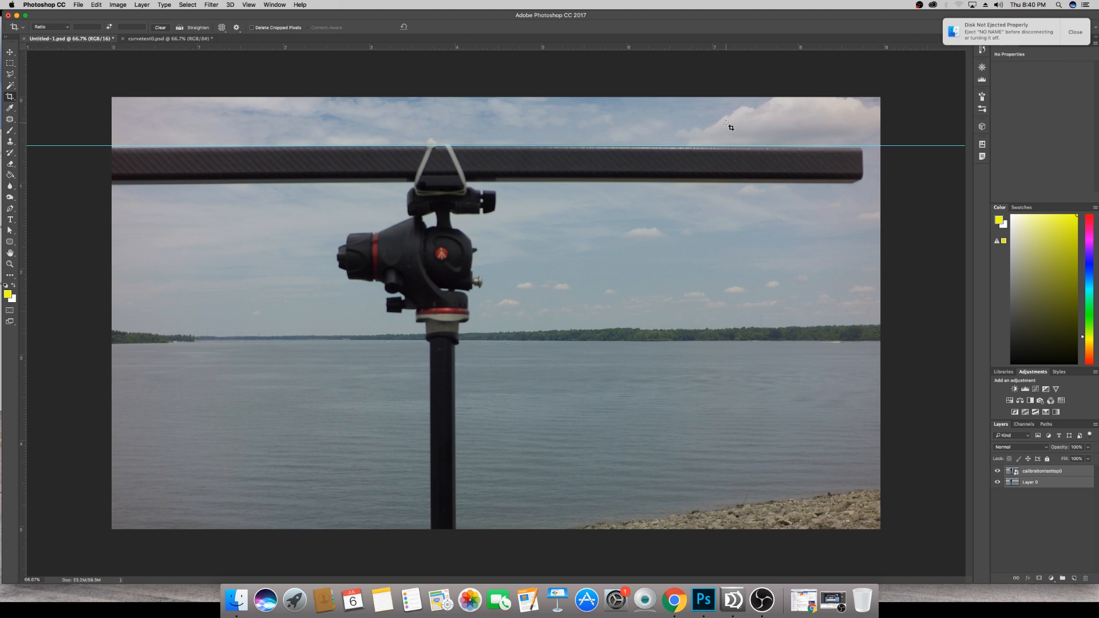
mouse_move(182, 132)
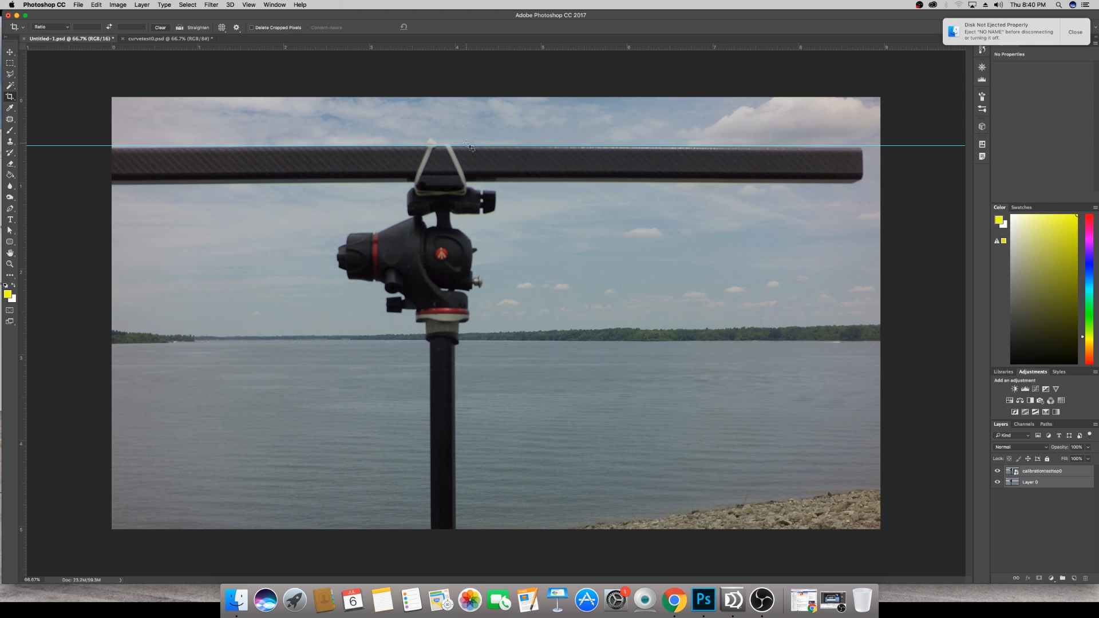
mouse_move(874, 350)
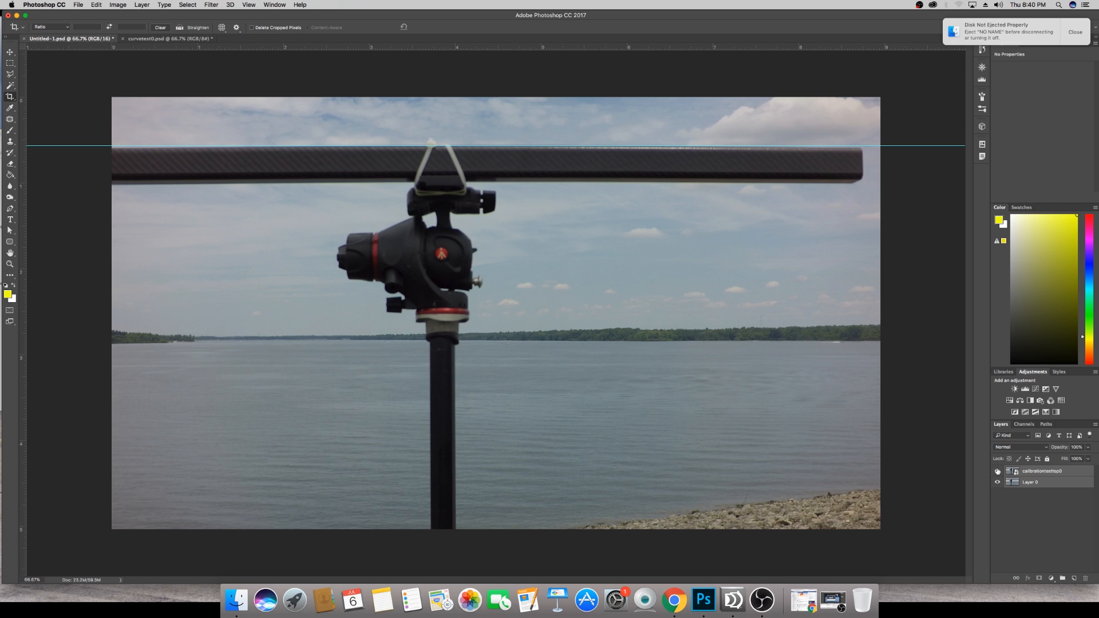
mouse_move(997, 471)
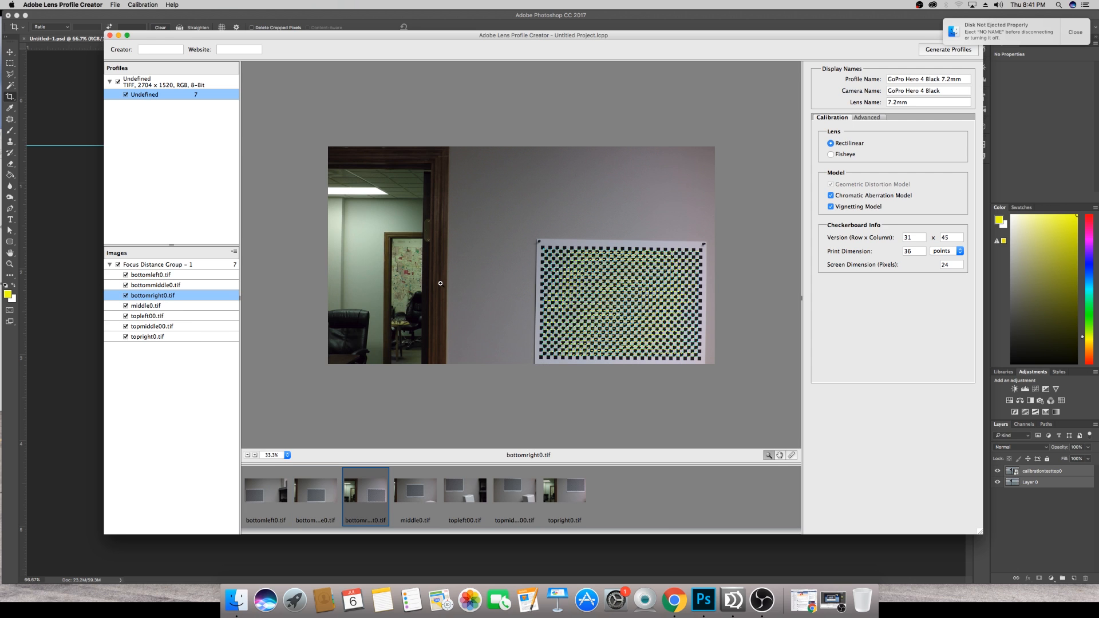
Step: Preview the middle0, topmiddle00 and topright0.tif checkerboard calibration shots
click(416, 488)
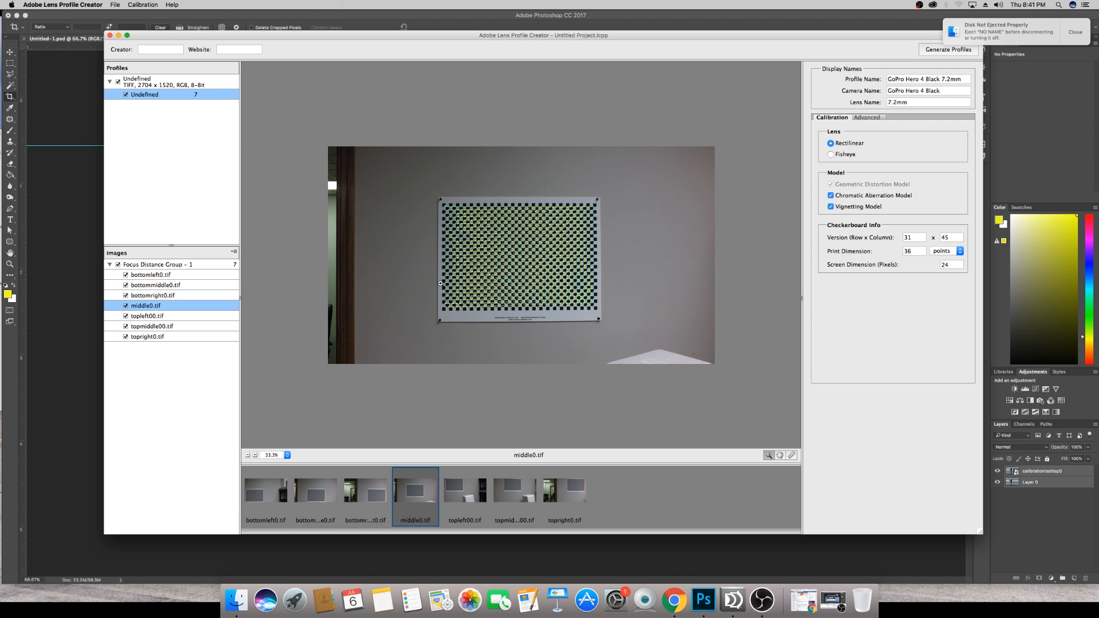
click(464, 488)
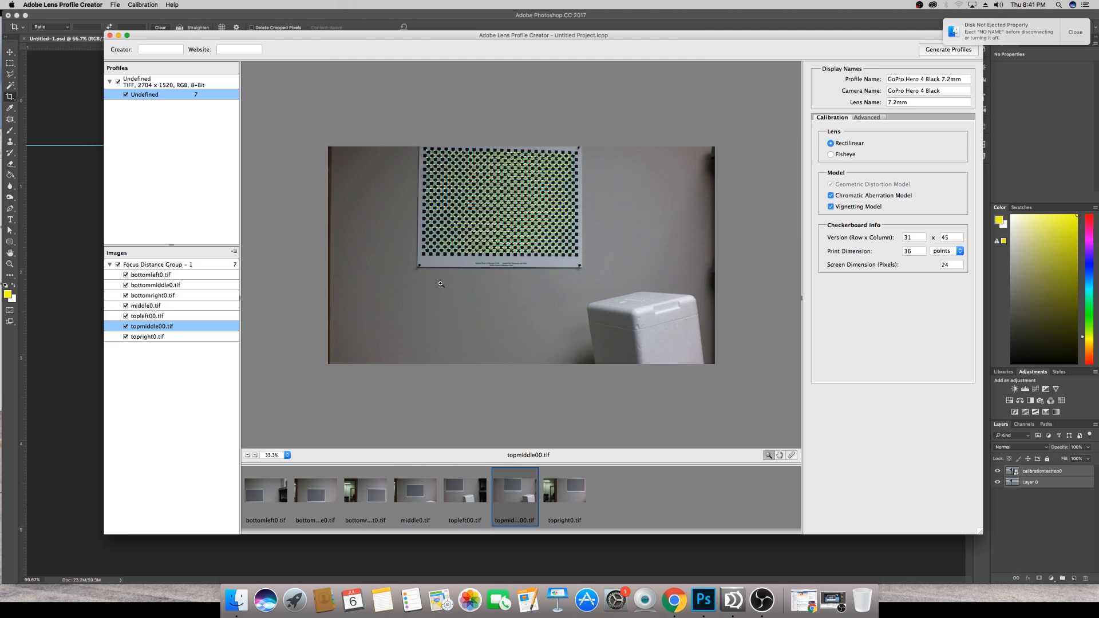
click(564, 489)
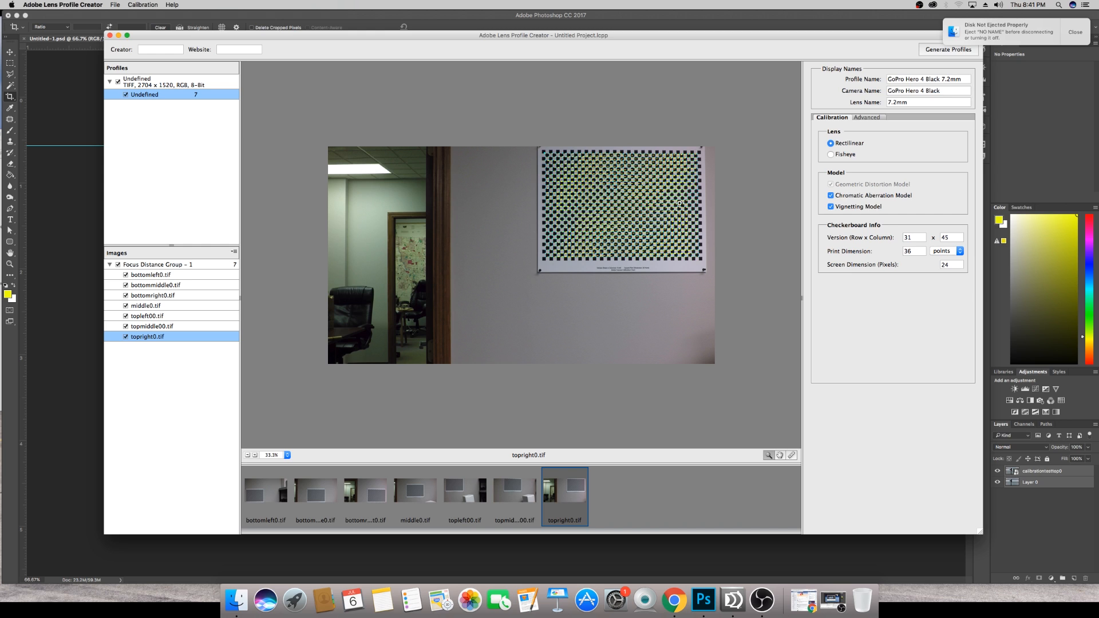
mouse_move(574, 116)
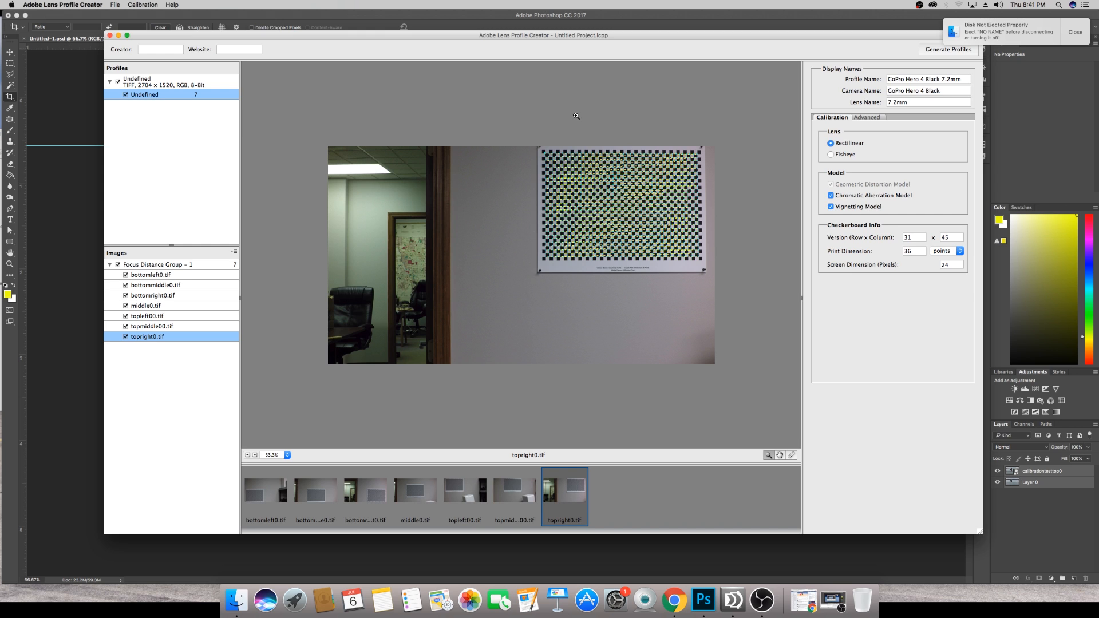
mouse_move(475, 75)
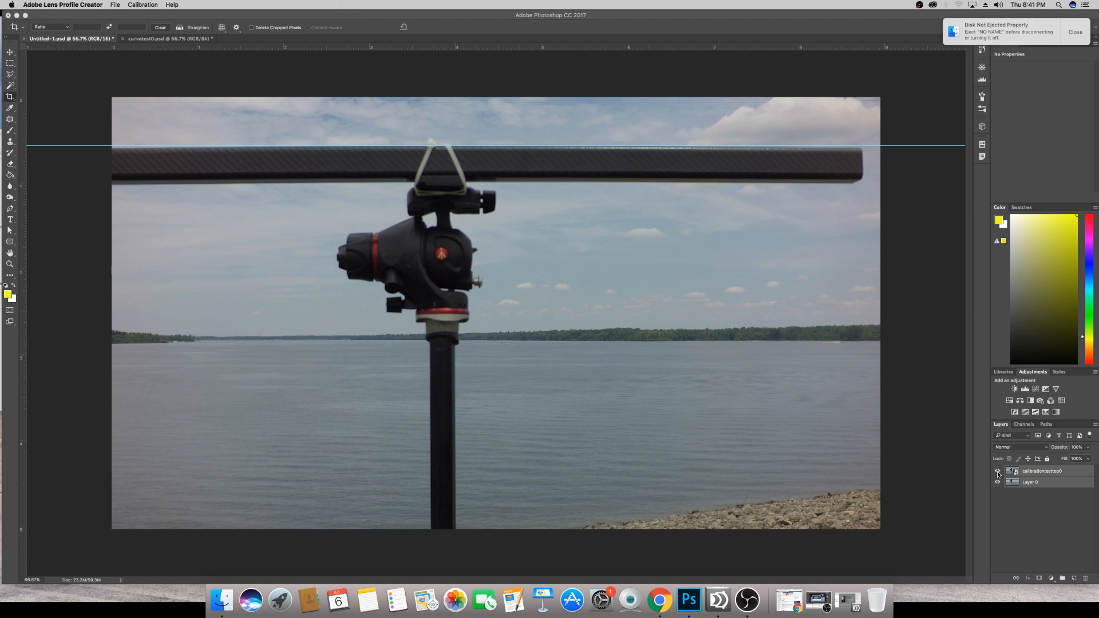
mouse_move(997, 474)
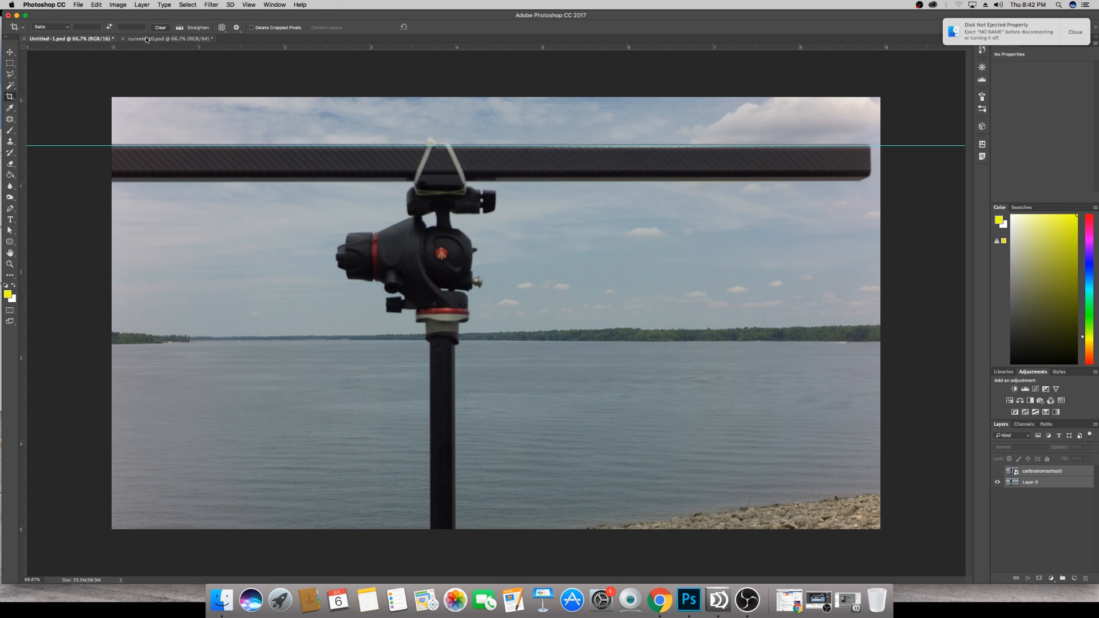
mouse_move(147, 40)
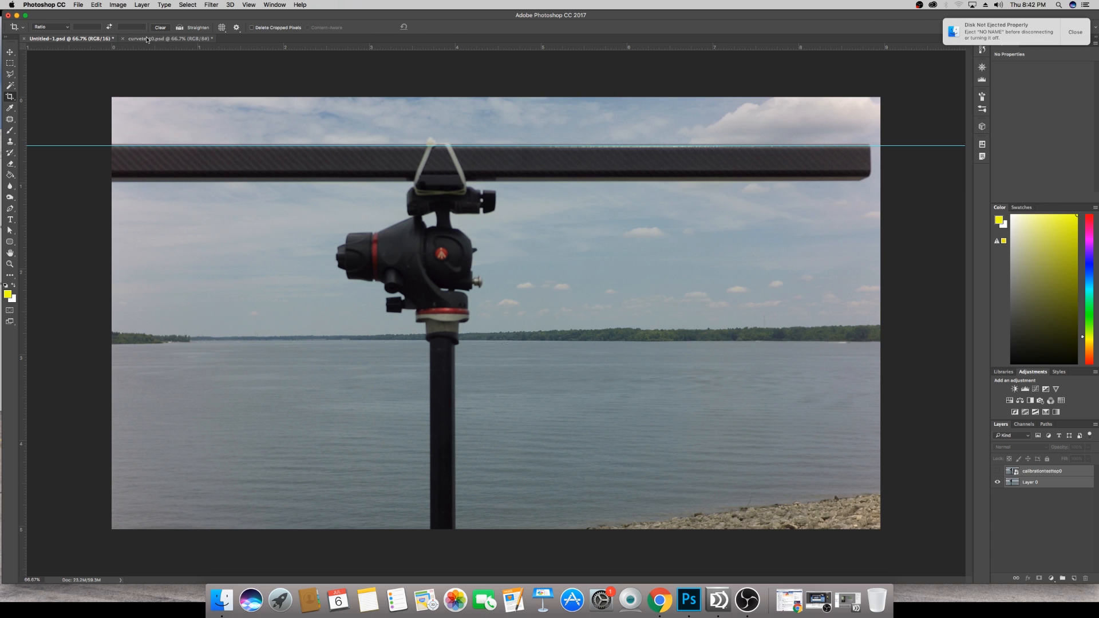
Step: Toggle the curvetest0 layer to compare versions, then bring Lens Profile Creator forward
click(168, 39)
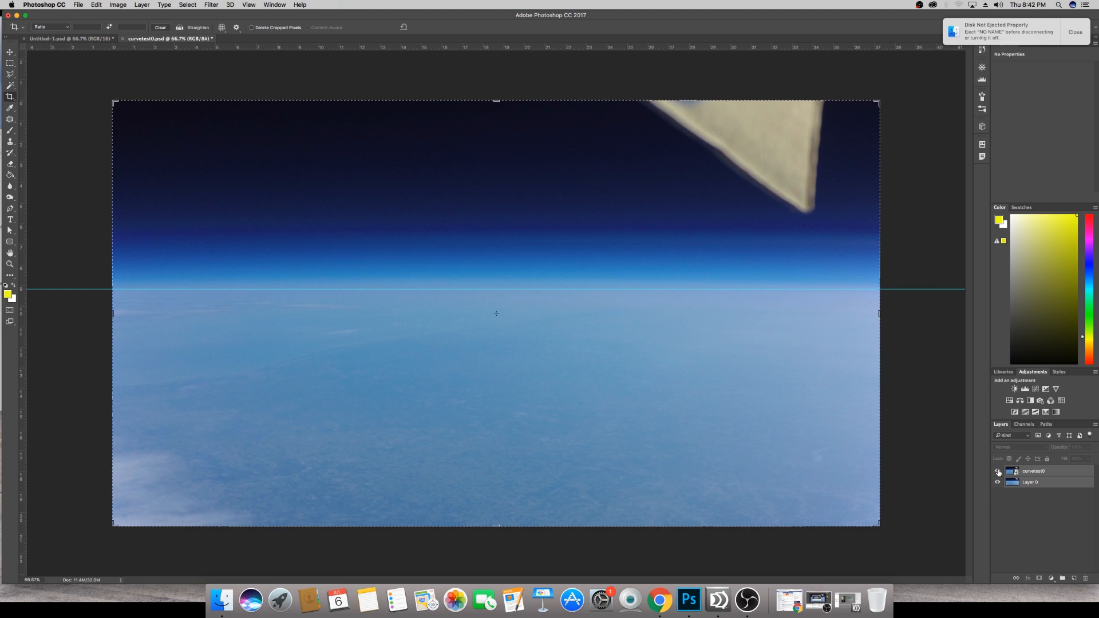
click(1033, 471)
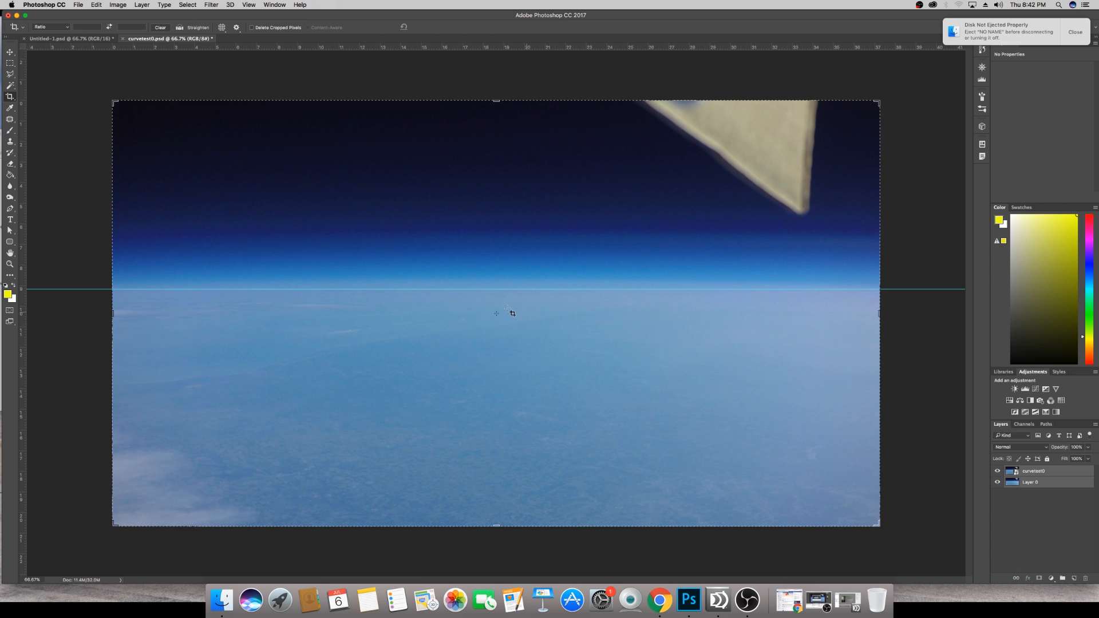
mouse_move(494, 290)
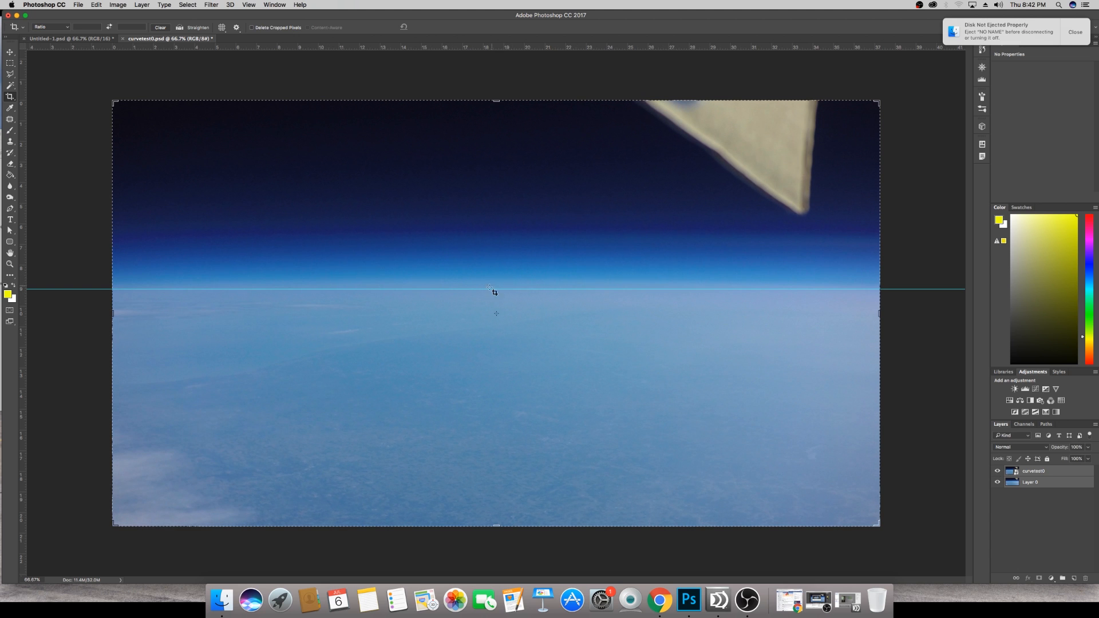
click(997, 471)
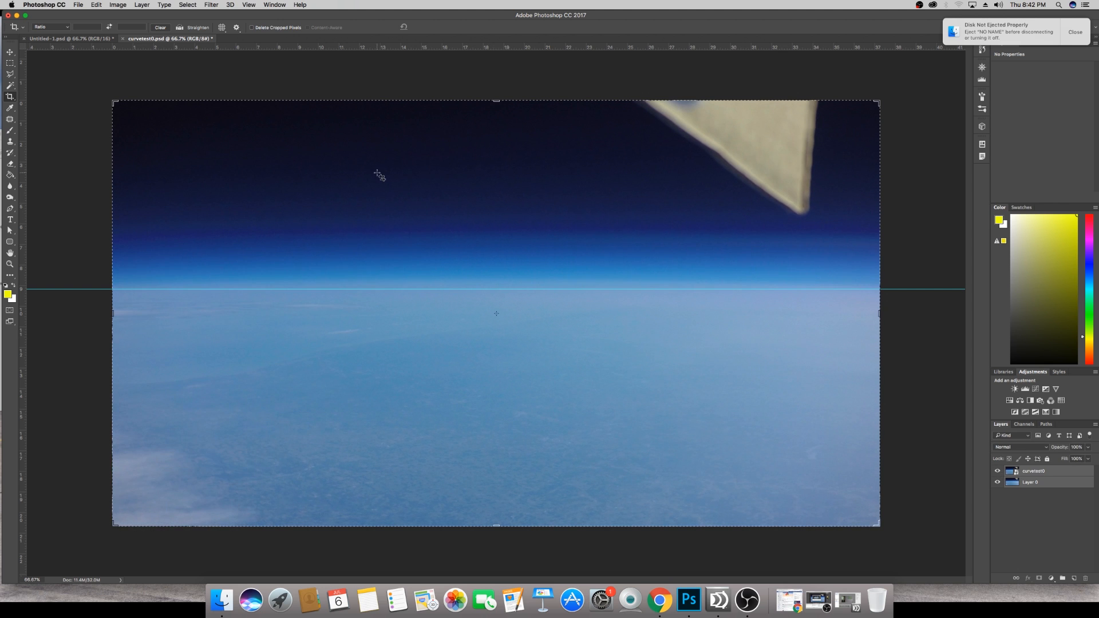
mouse_move(717, 600)
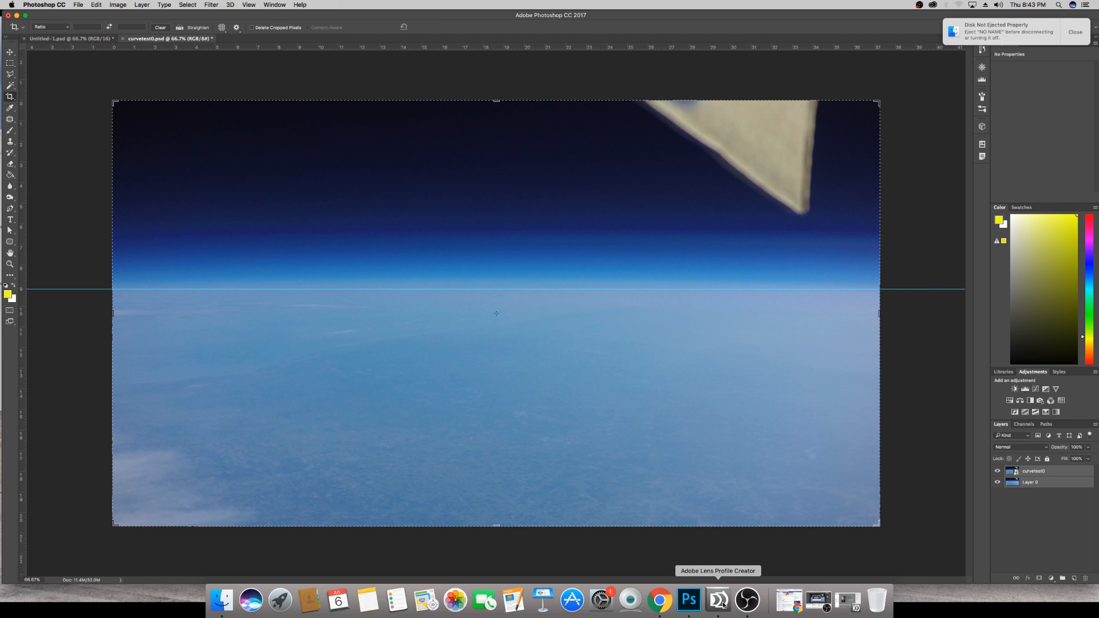
click(717, 599)
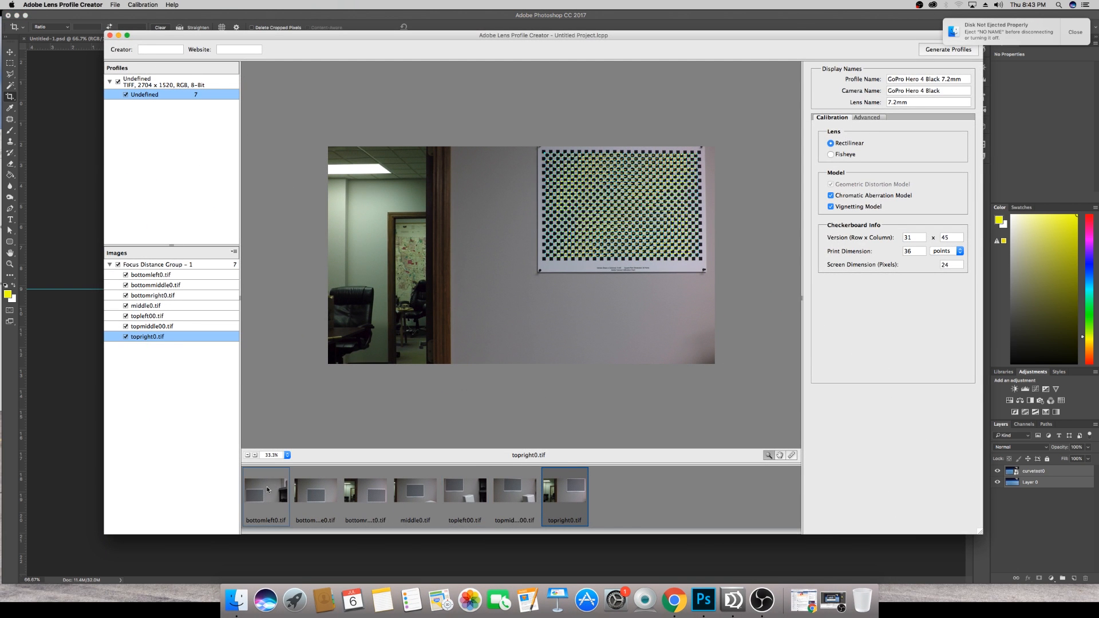
Step: Preview the bottomright0.tif and topleft00.tif calibration shots, then return to the horizon photo
click(265, 488)
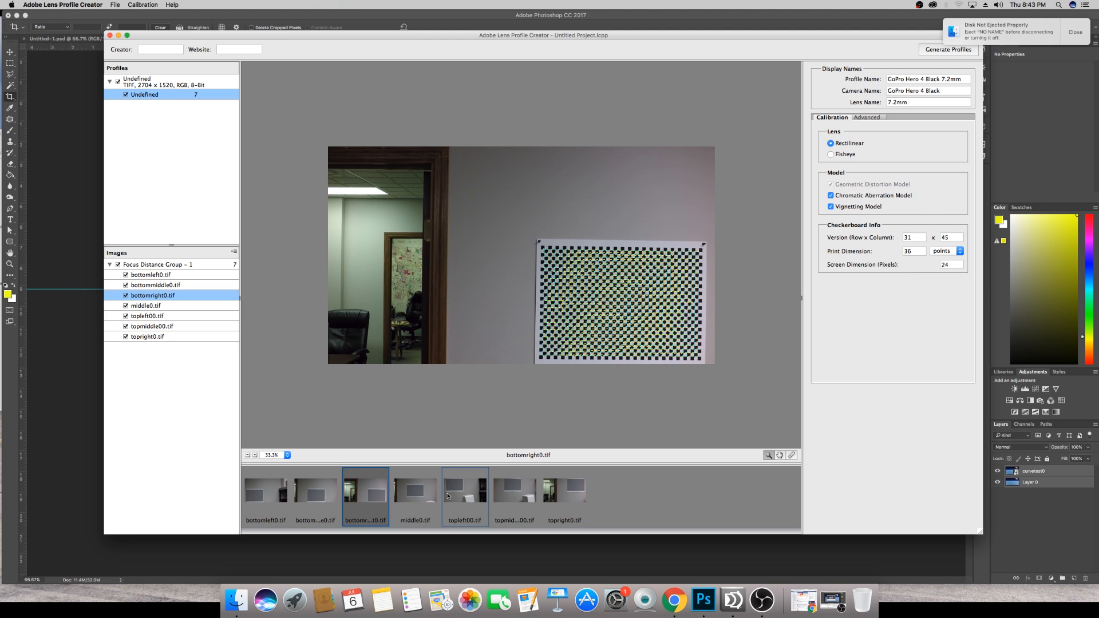
click(464, 488)
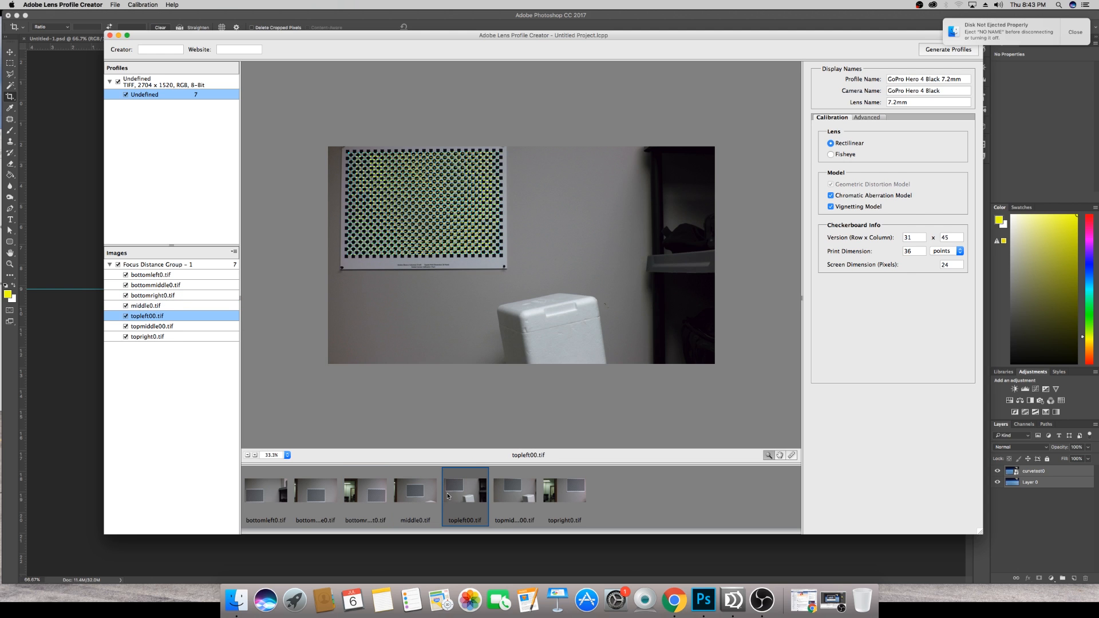
click(563, 489)
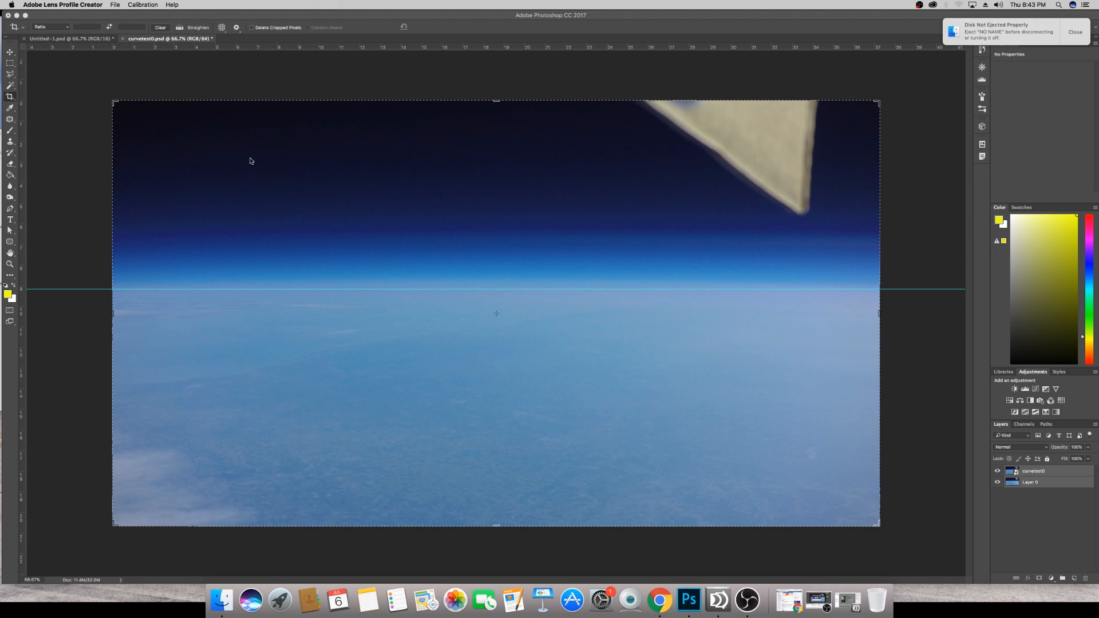
mouse_move(592, 241)
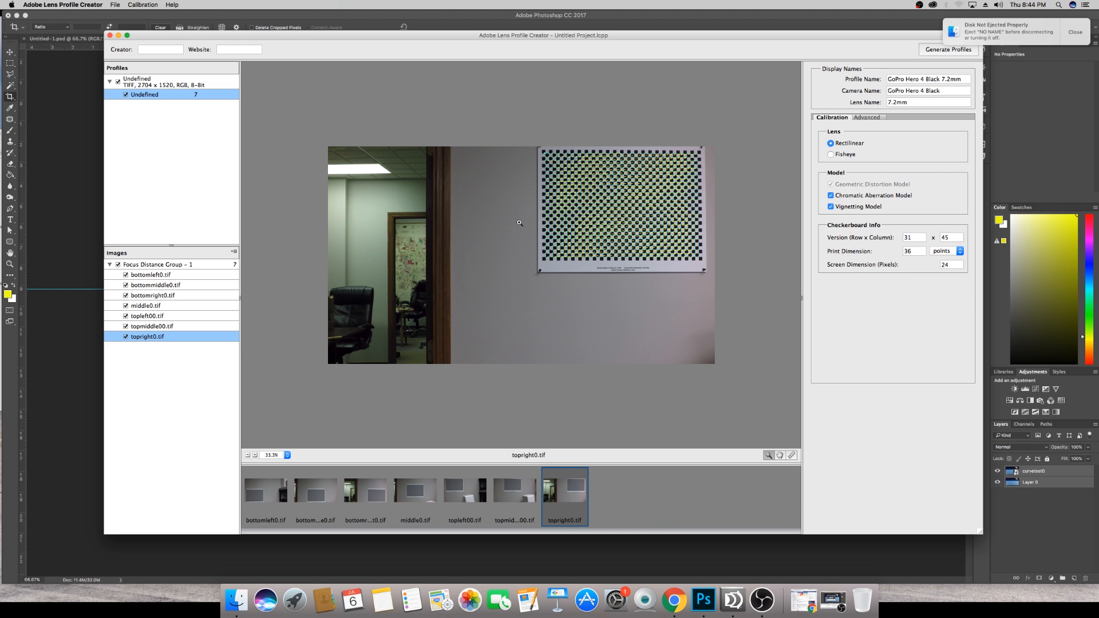
click(265, 489)
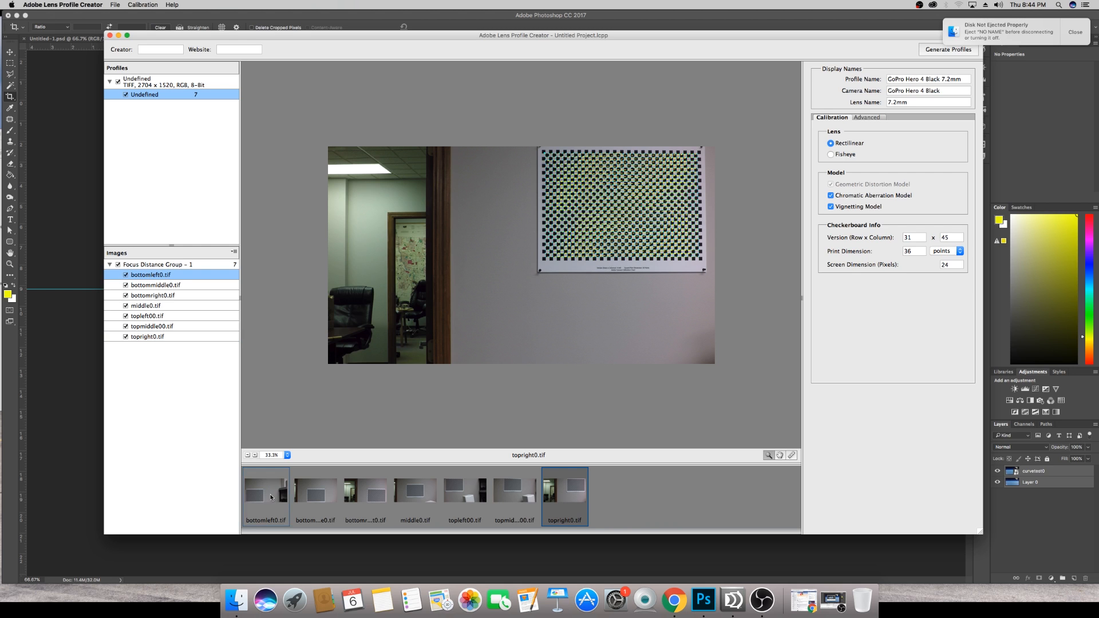
click(265, 488)
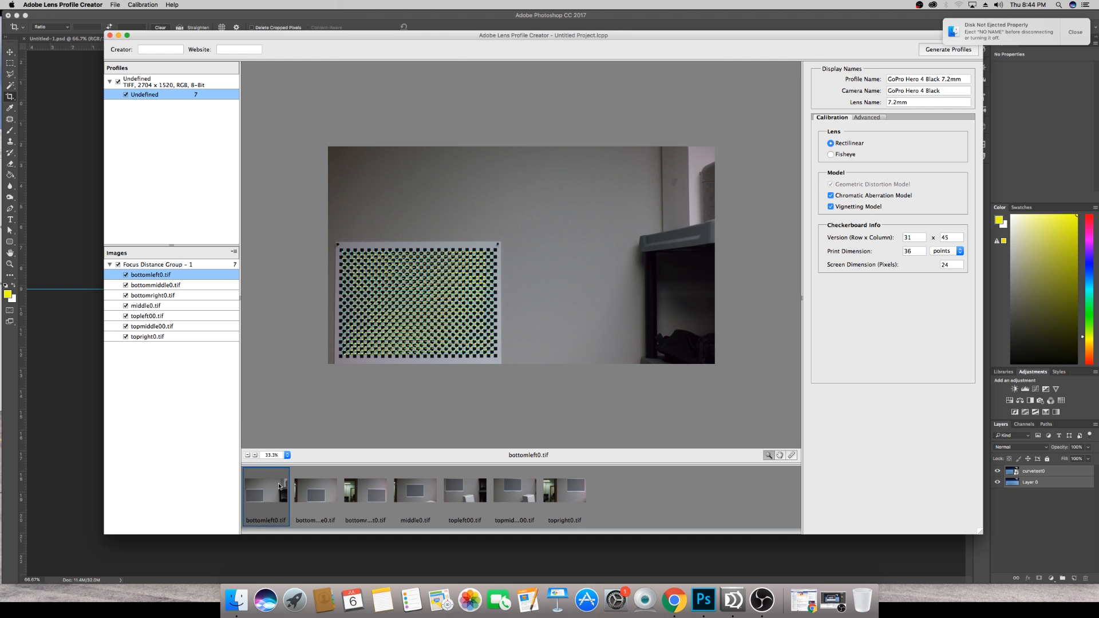
click(315, 489)
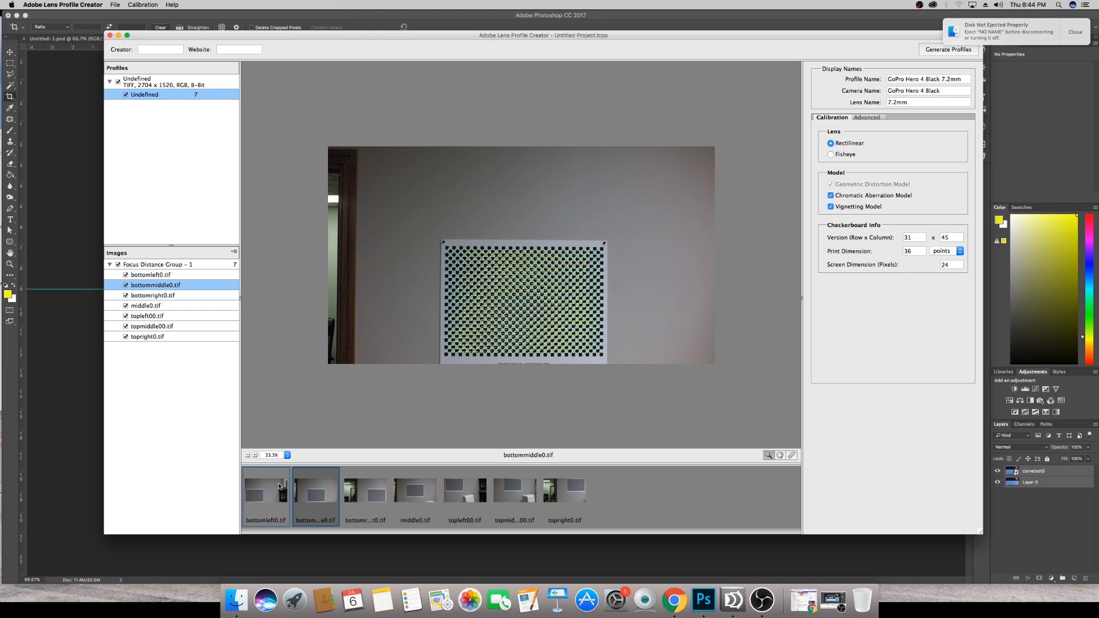
click(364, 490)
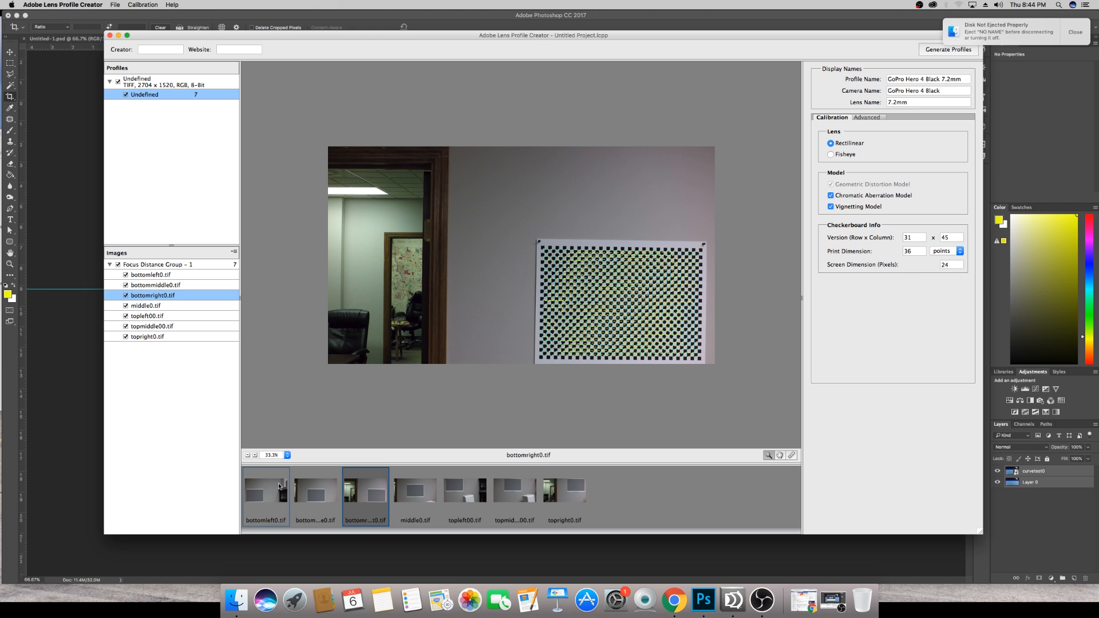
click(146, 306)
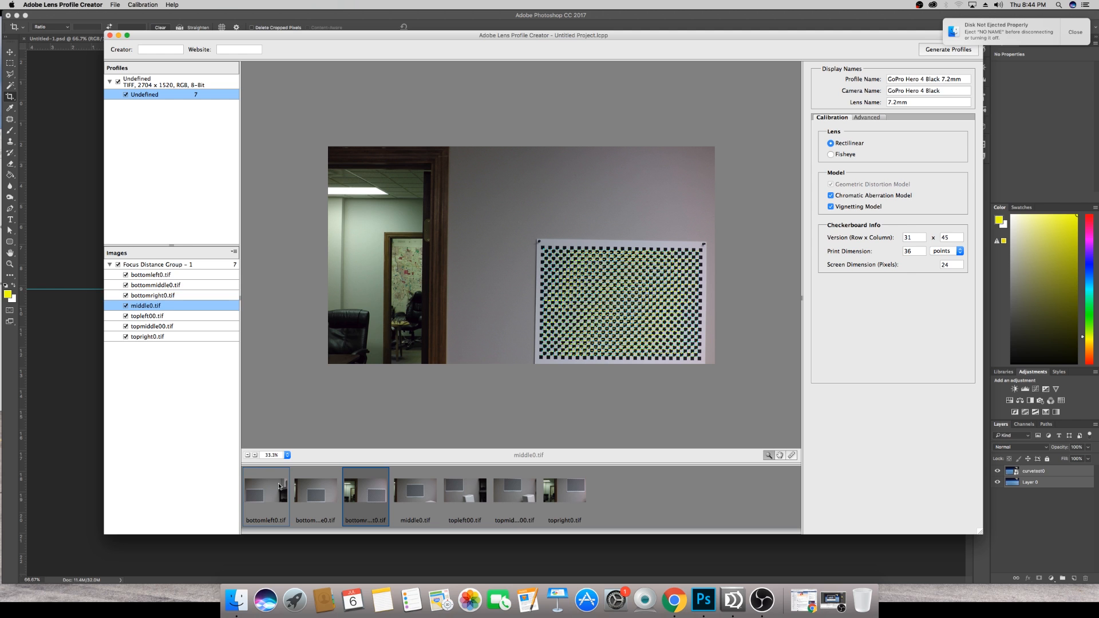
click(414, 488)
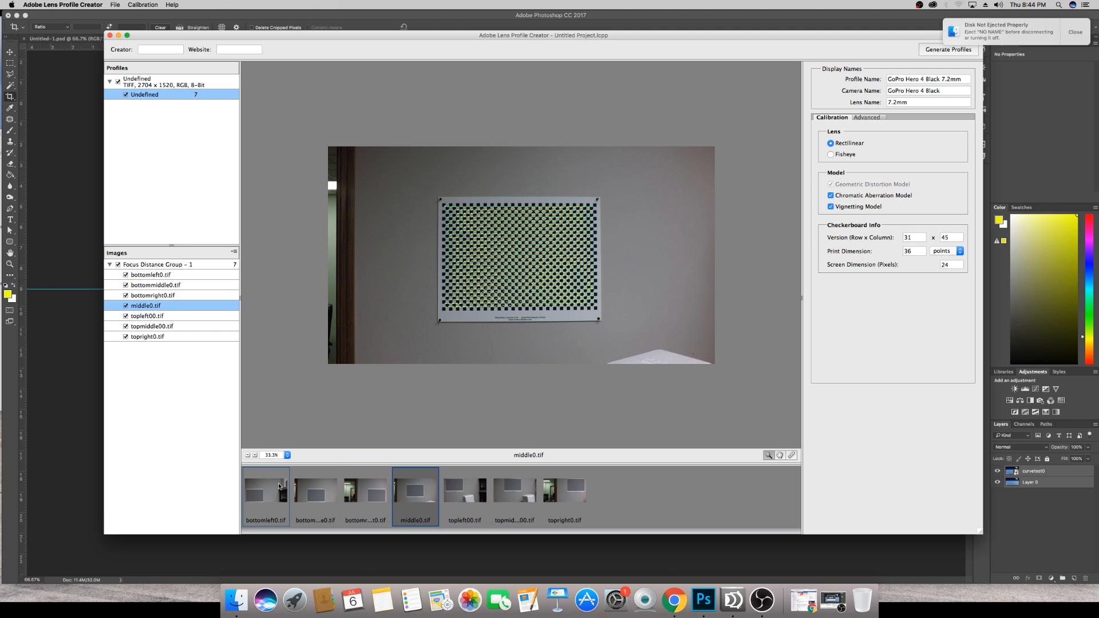
click(464, 489)
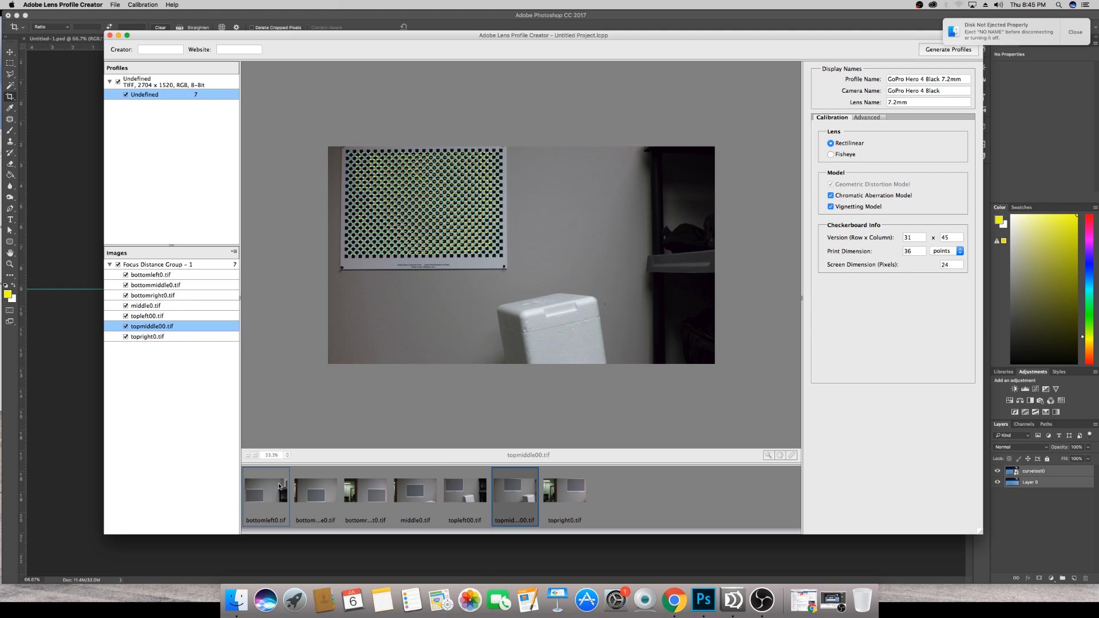
click(564, 488)
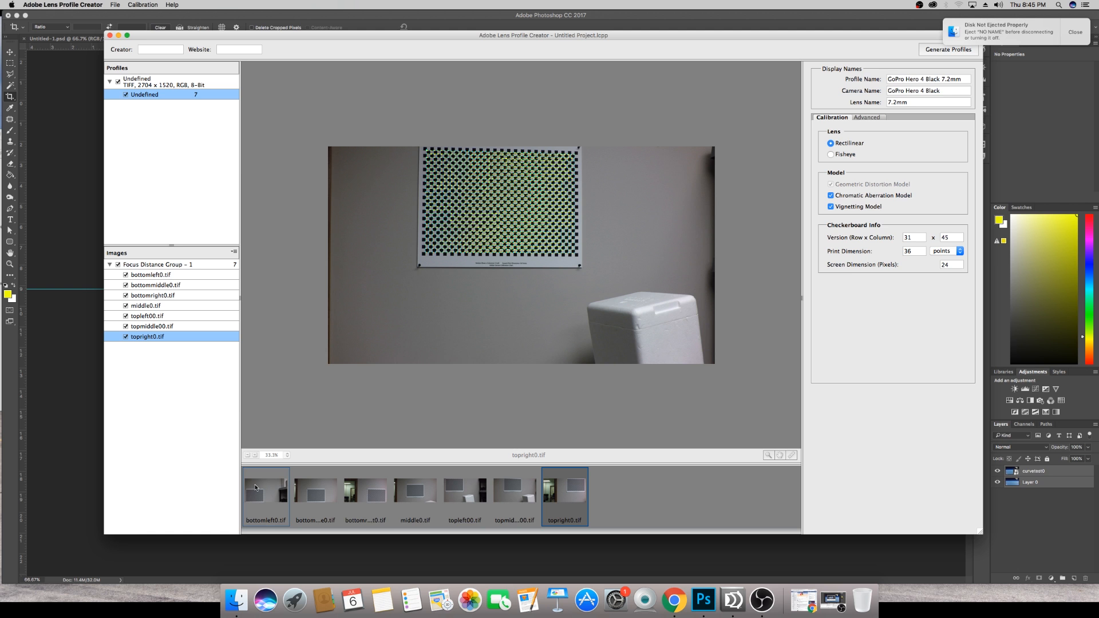